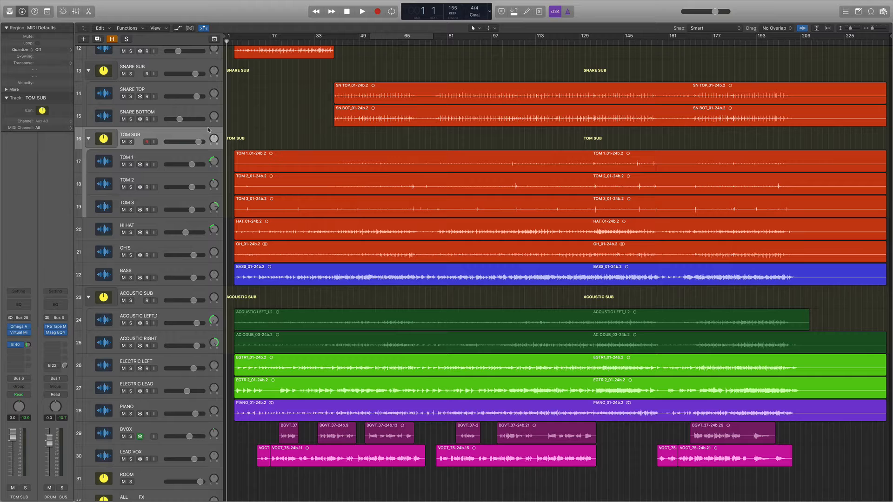
mouse_move(208, 131)
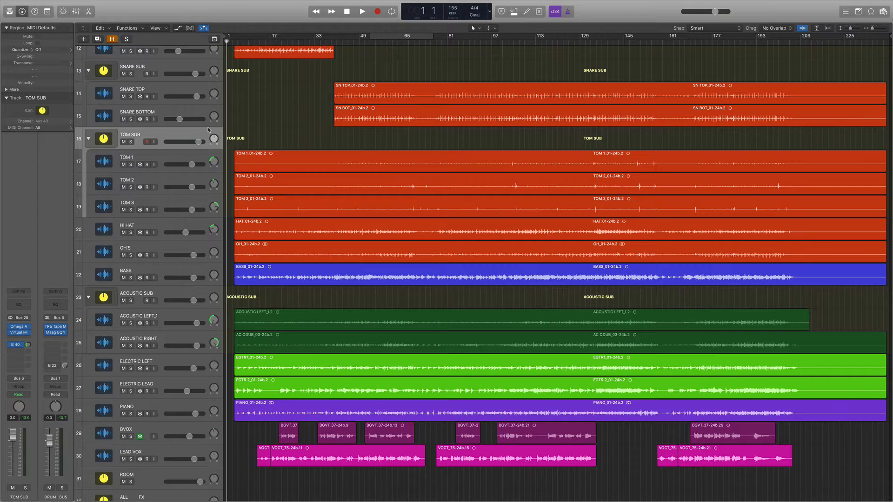
mouse_move(188, 115)
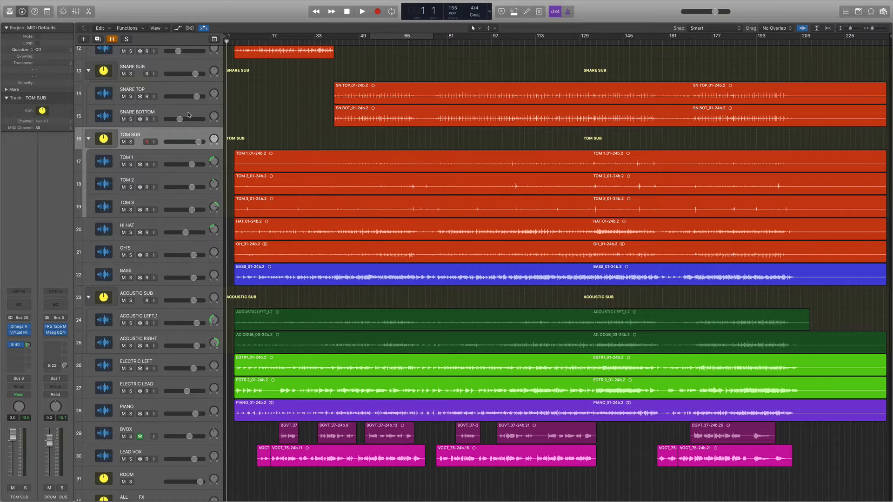
- Select the SNARE SUB bus track to show its Omega A and UA 117 channel strip
scroll(up, 3)
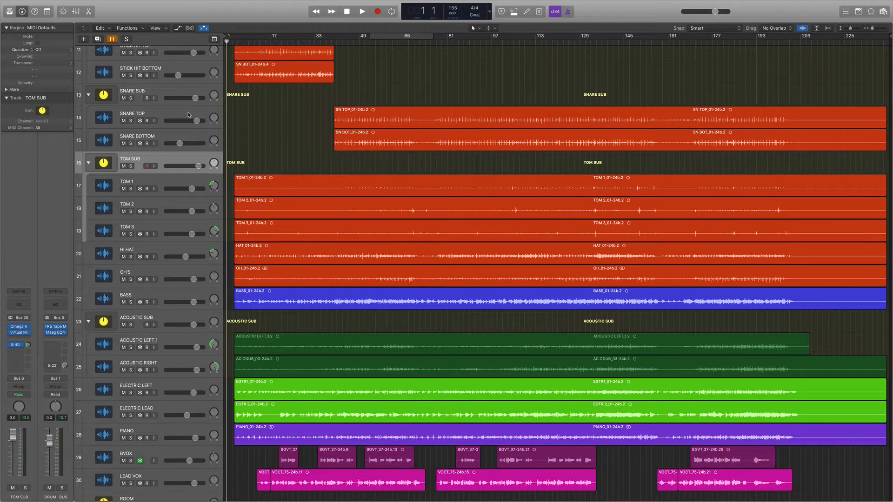
mouse_move(172, 98)
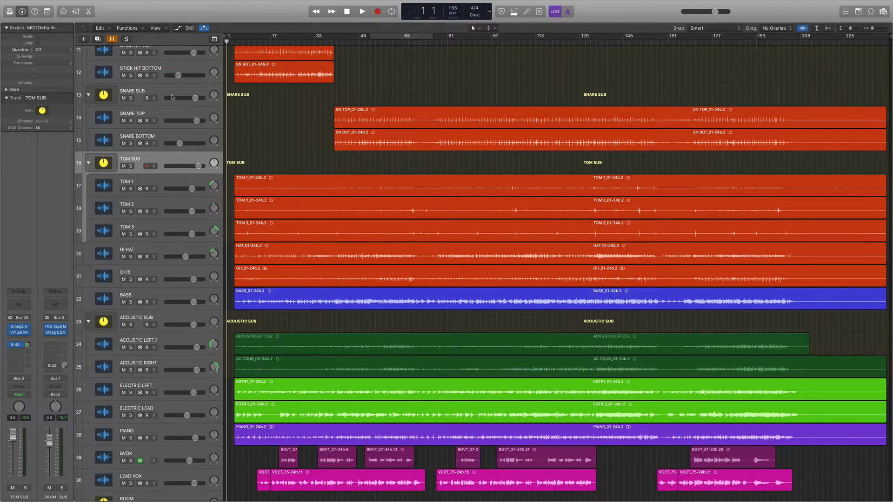
click(136, 90)
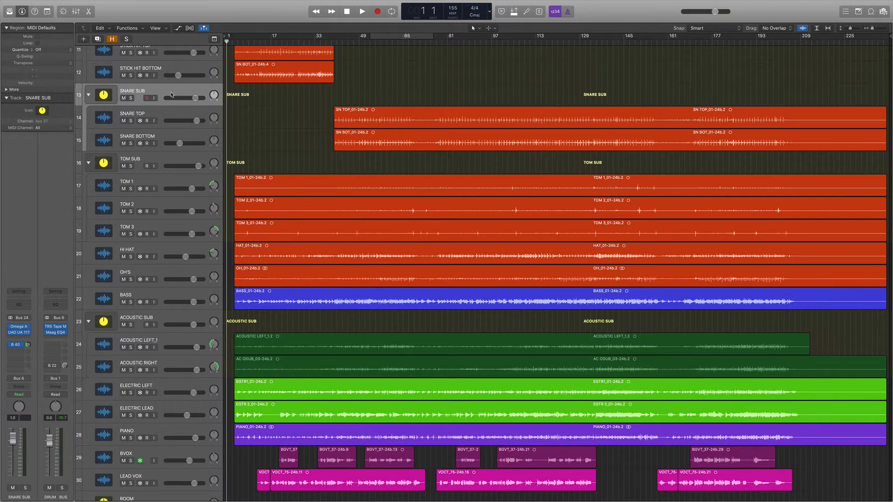
scroll(up, 3)
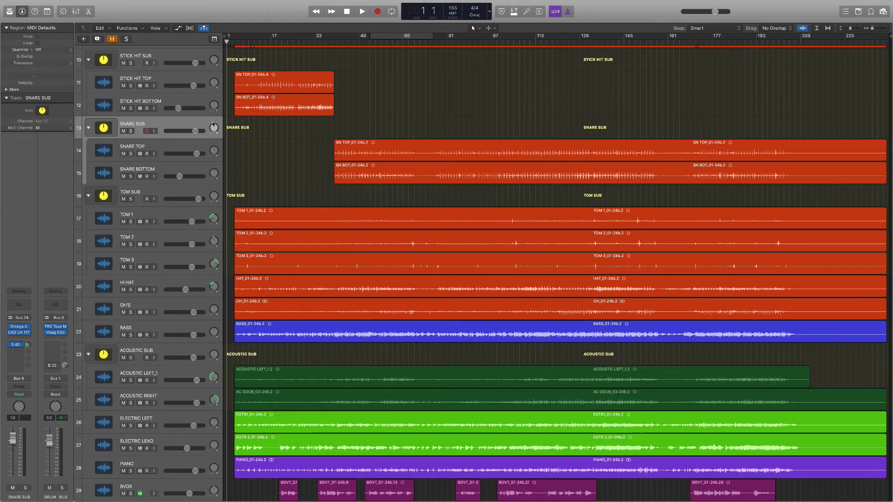
click(361, 10)
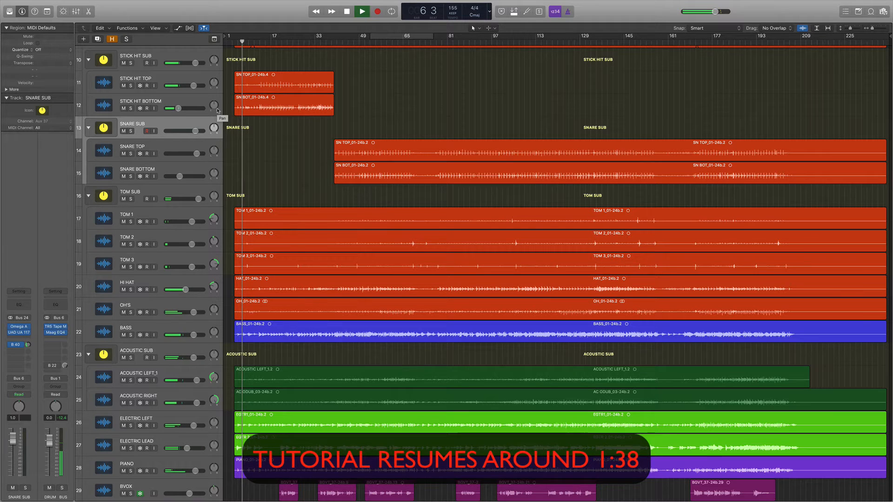
click(361, 11)
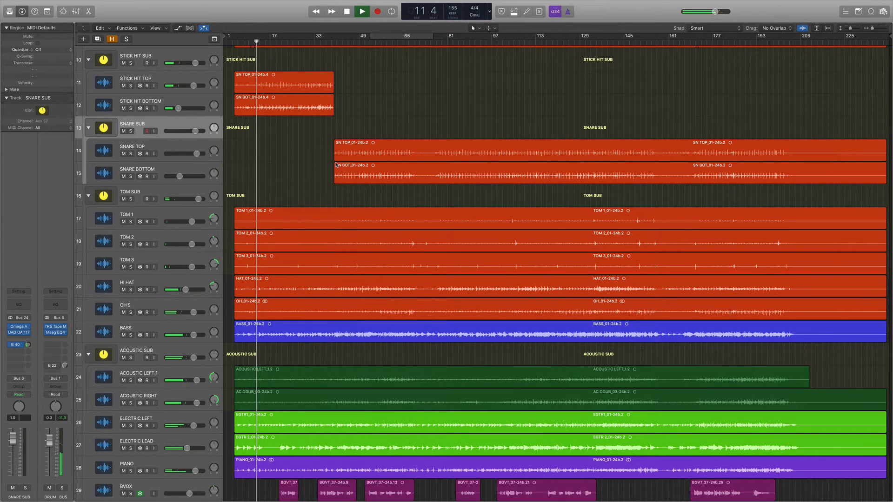
scroll(down, 3)
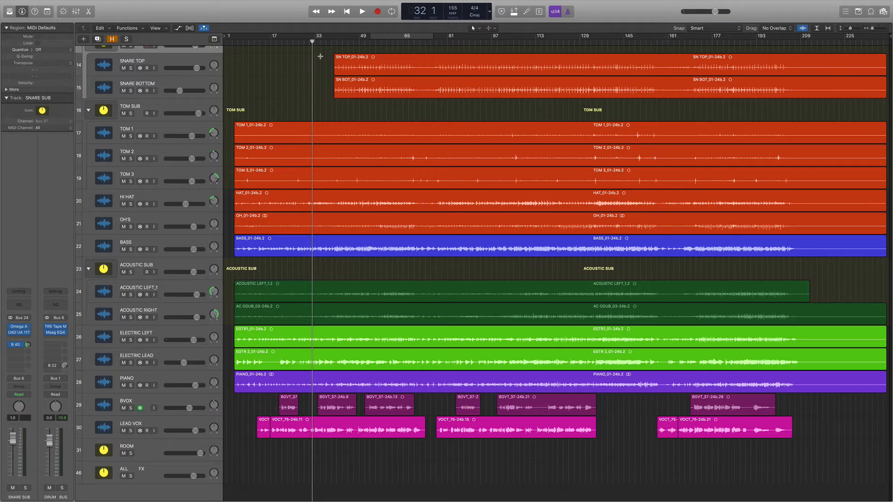
click(362, 10)
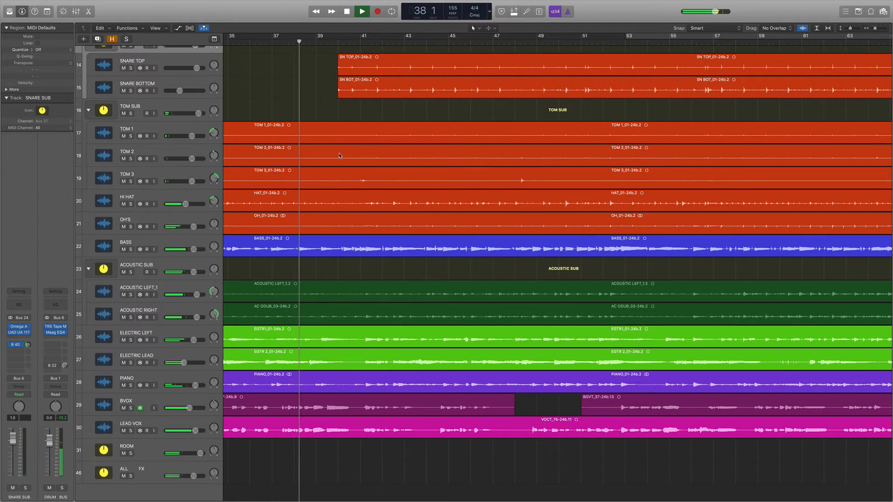
click(361, 11)
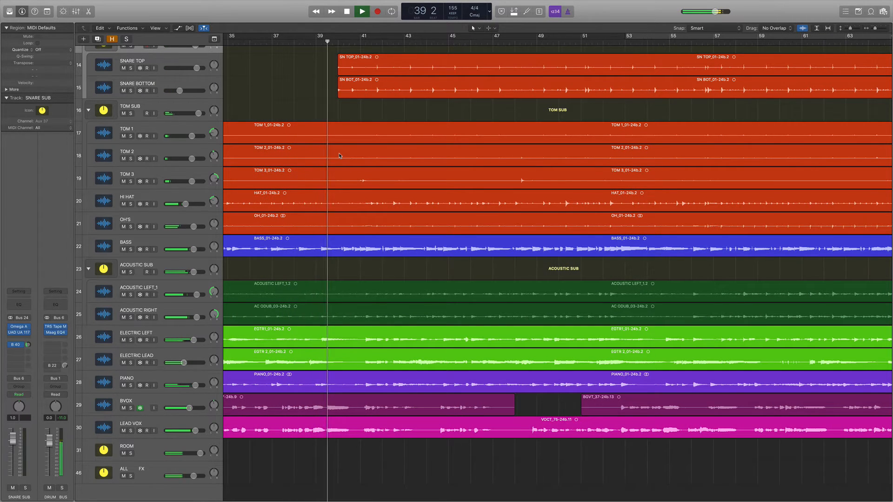
click(360, 10)
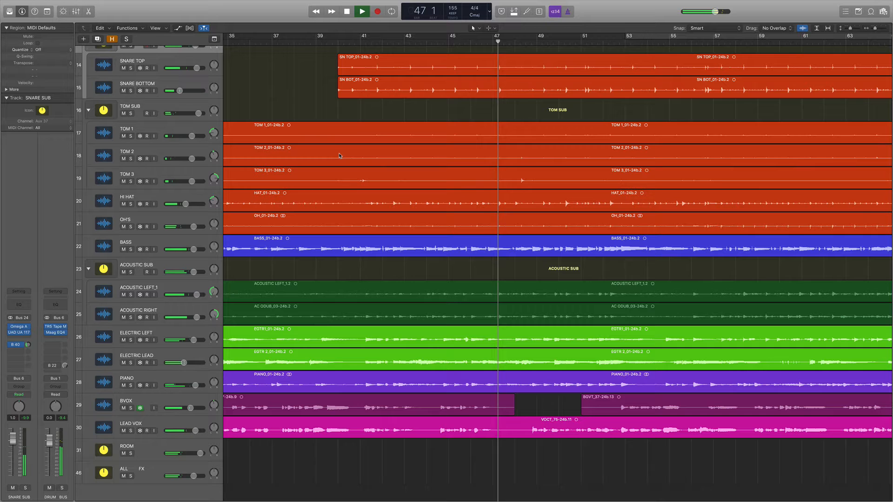
click(360, 11)
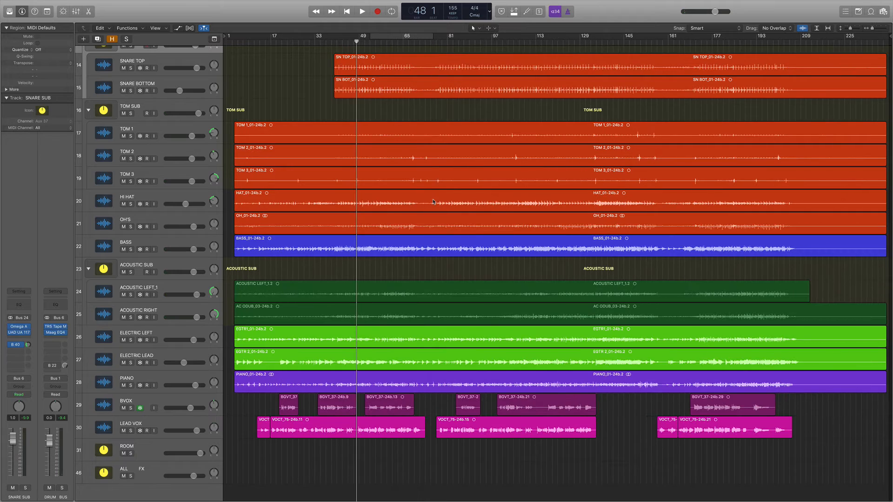
scroll(up, 3)
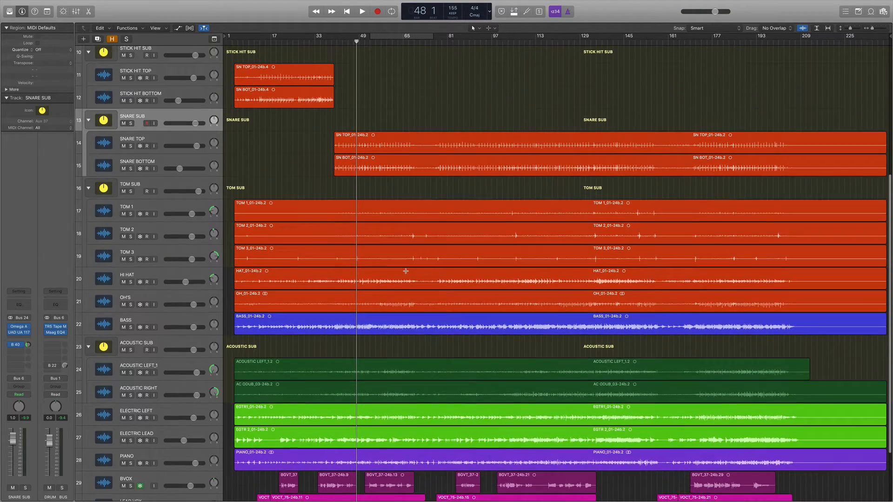
scroll(up, 3)
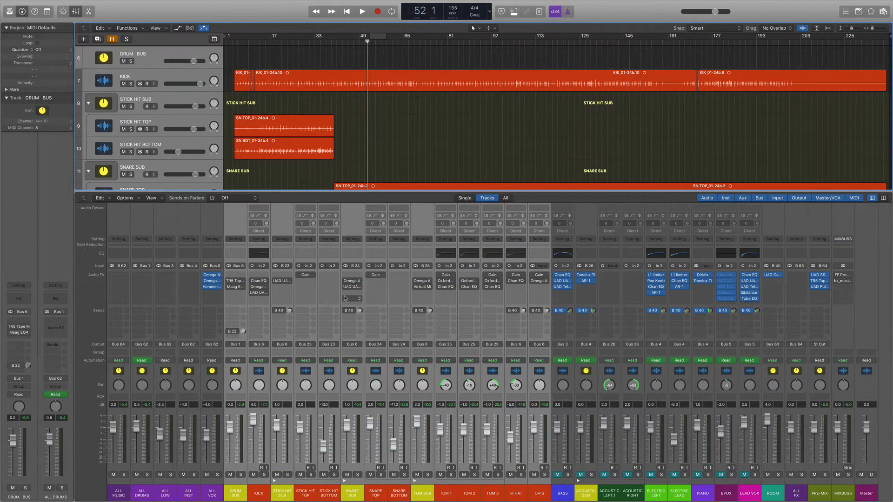
mouse_move(352, 295)
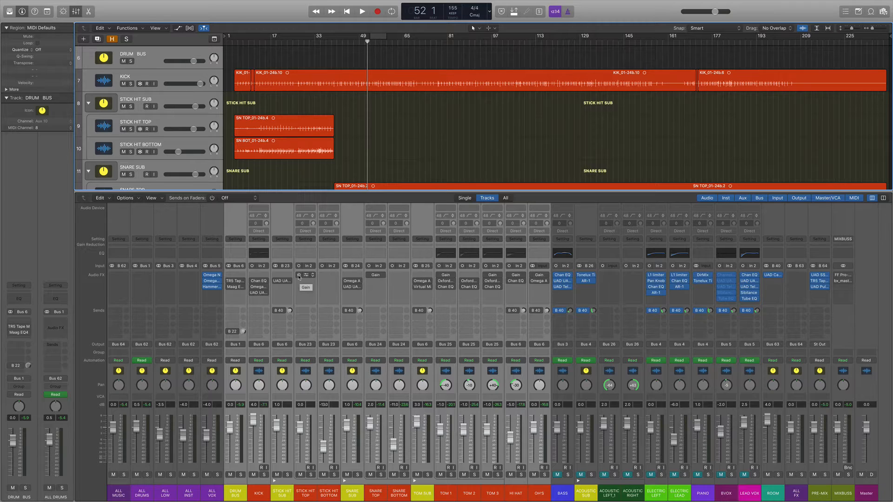
- Enable the STICK HIT TOP Gain insert and open the OH'S Gain plugin (balance −16%)
click(361, 11)
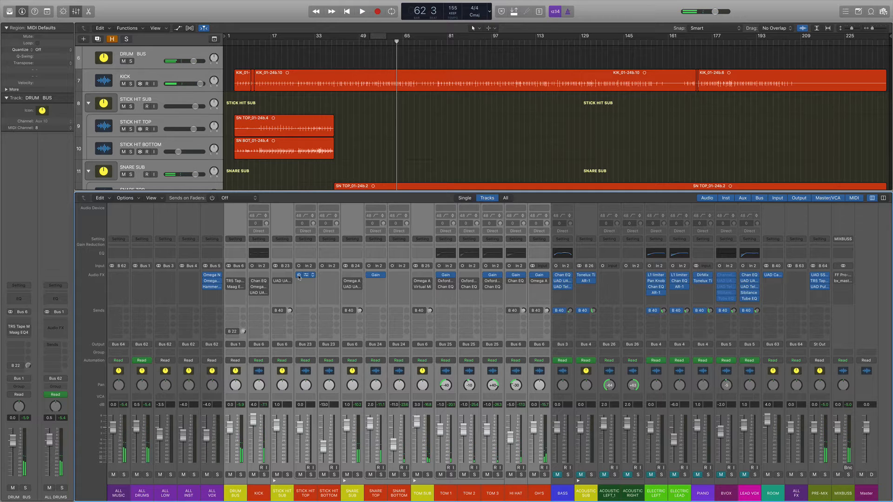
click(305, 275)
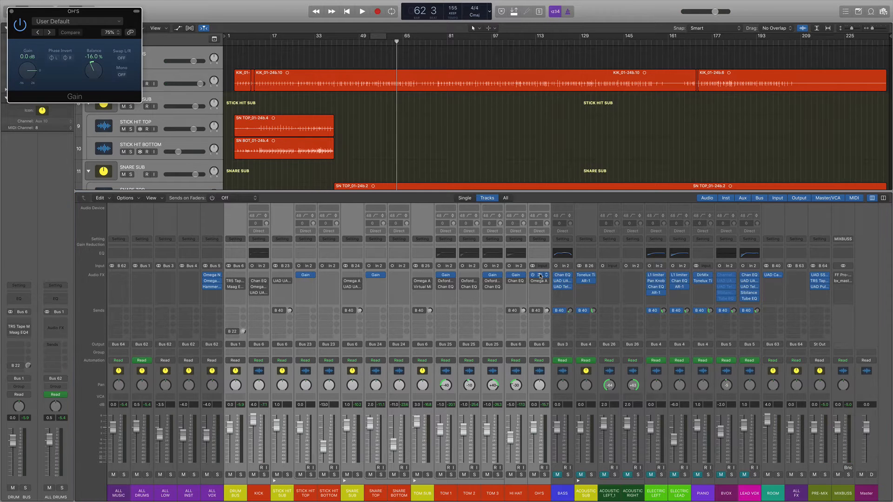
mouse_move(104, 79)
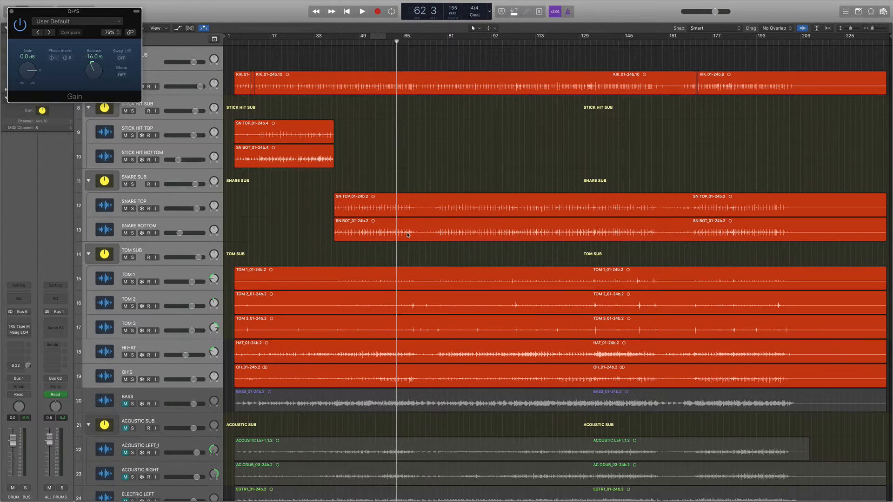
- Zoom the tracks and select the OH'S drum region, bringing KICK into focus
scroll(down, 3)
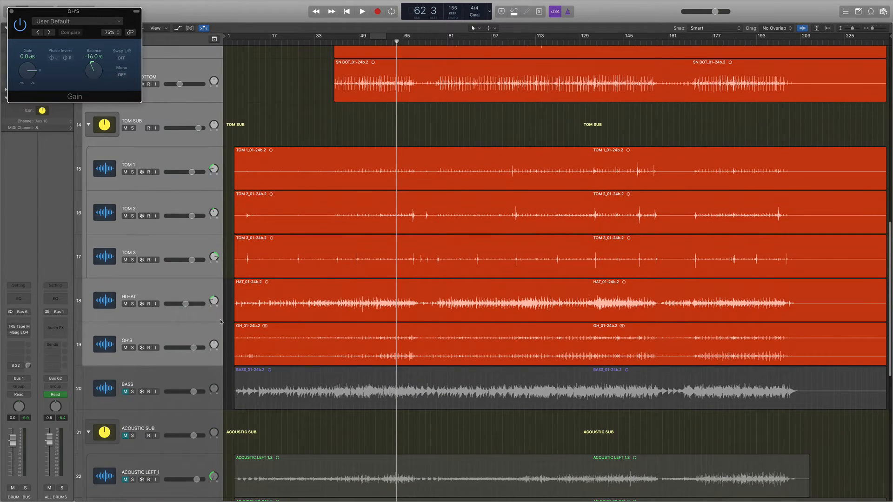
click(126, 340)
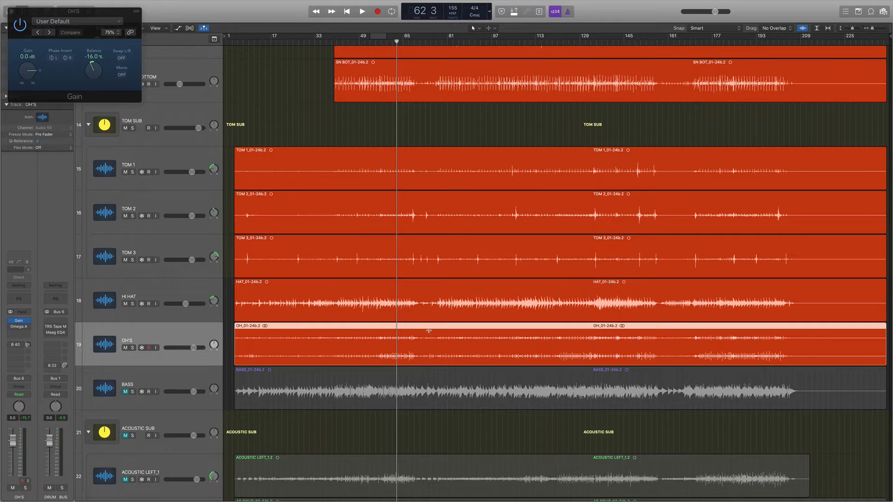
scroll(down, 3)
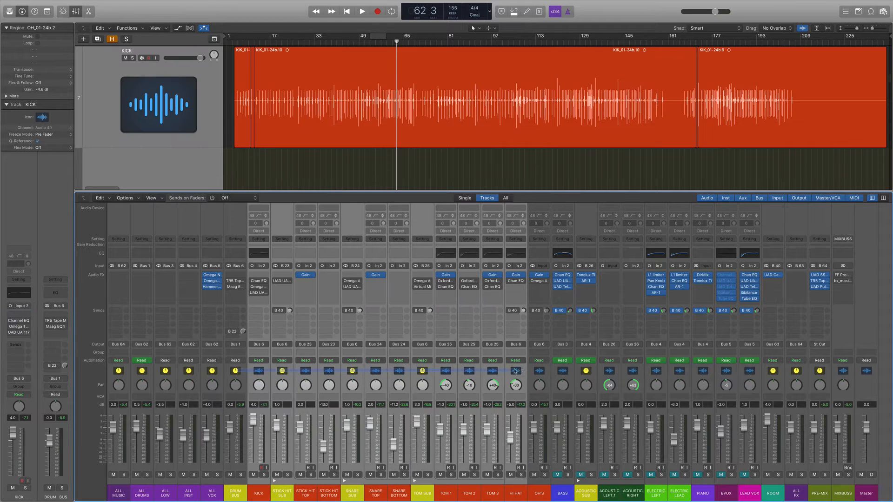
click(538, 371)
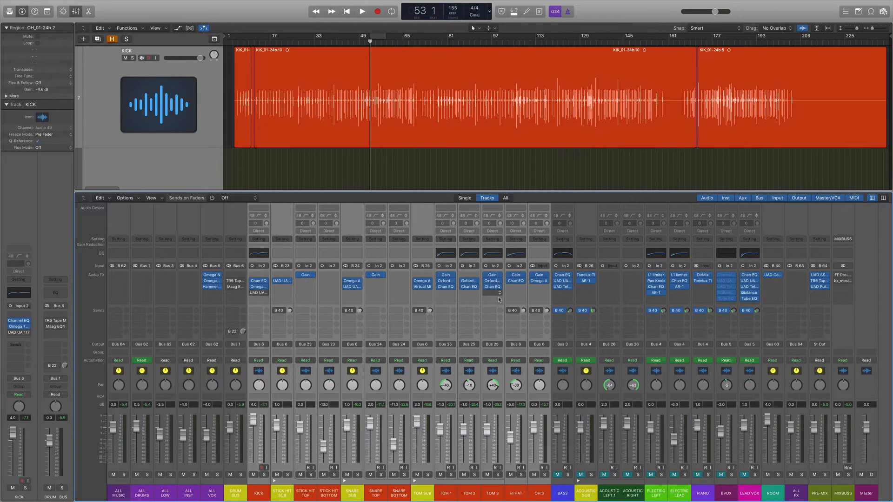
click(362, 11)
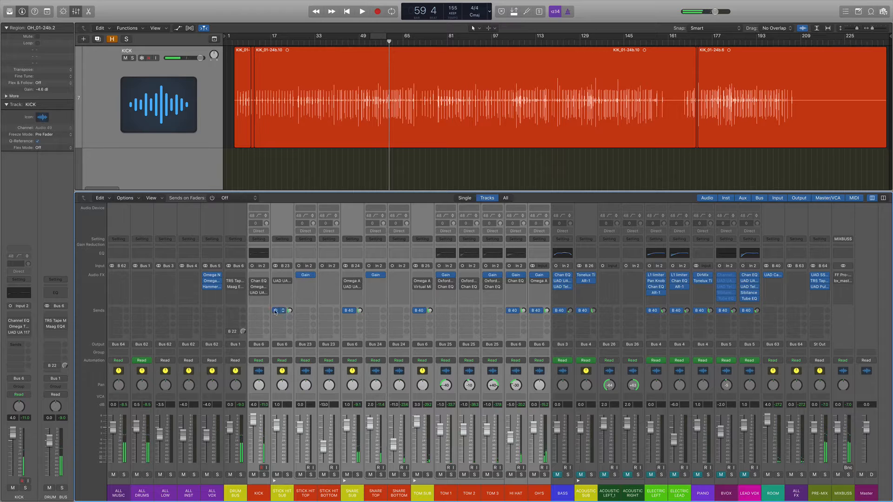
click(362, 11)
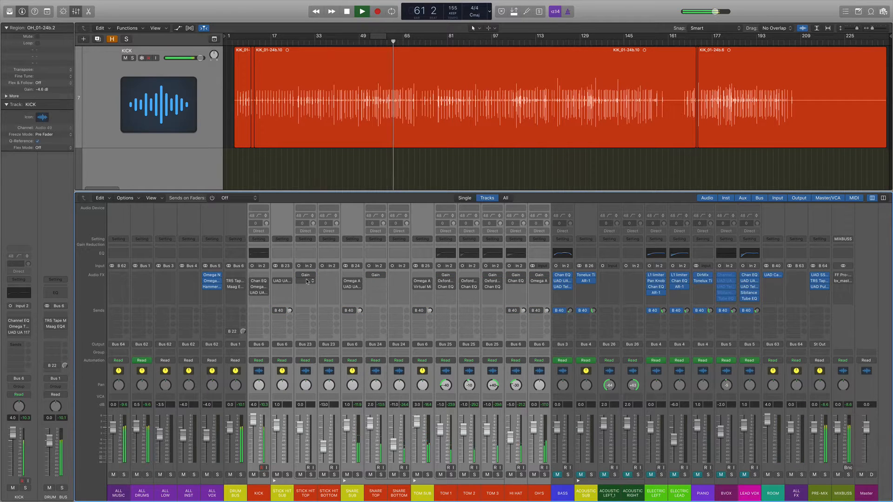
click(346, 11)
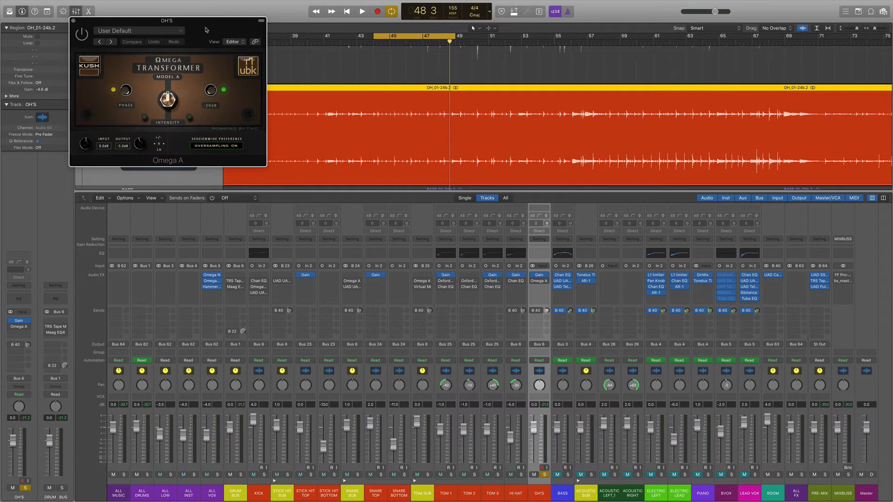
- Add and adjust Channel EQ, Omega TWK and UAD 1176 Rev A on the KICK channel
click(362, 10)
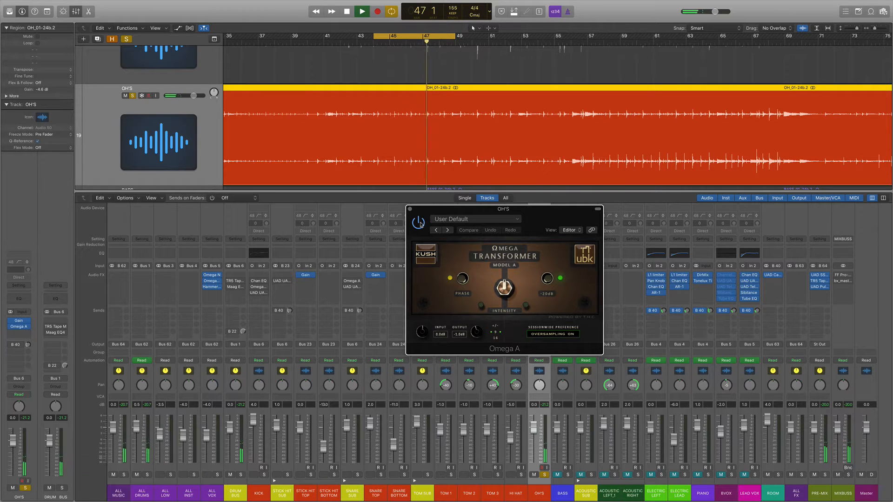
click(360, 11)
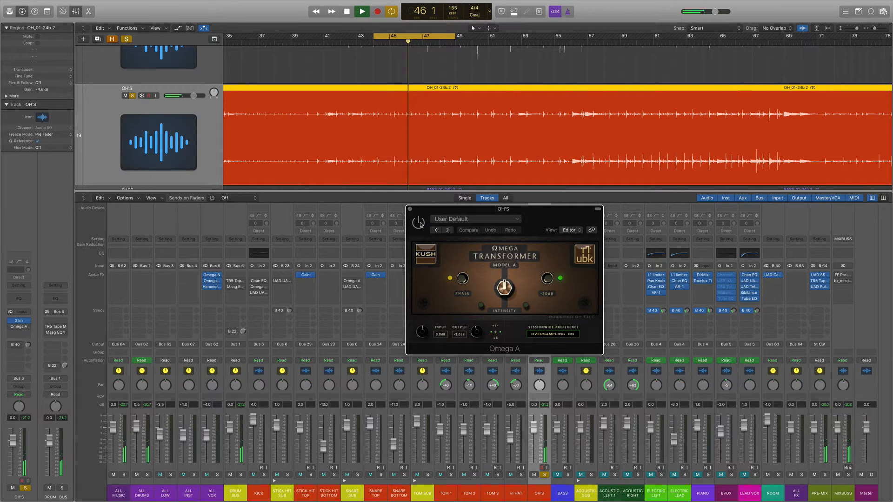
click(361, 11)
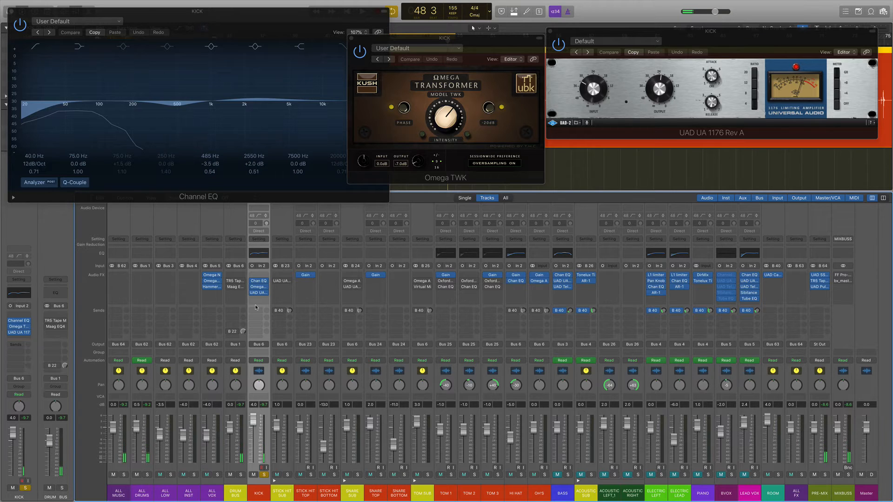
click(256, 99)
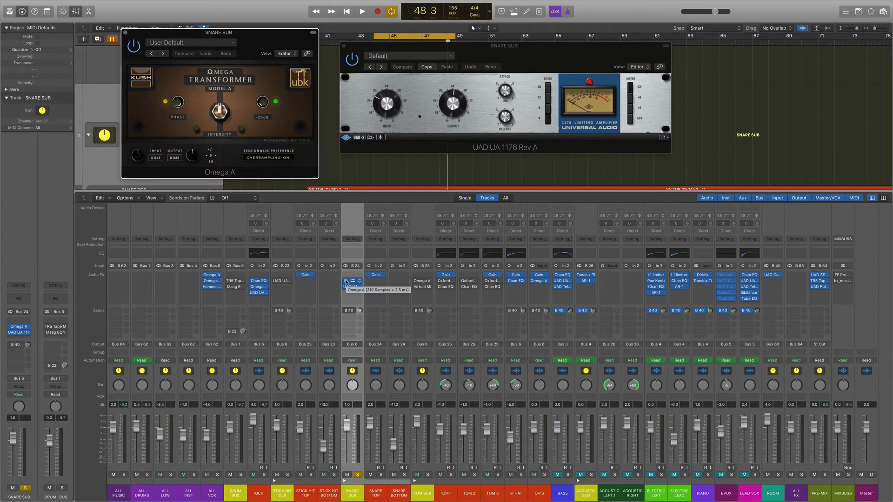
mouse_move(261, 131)
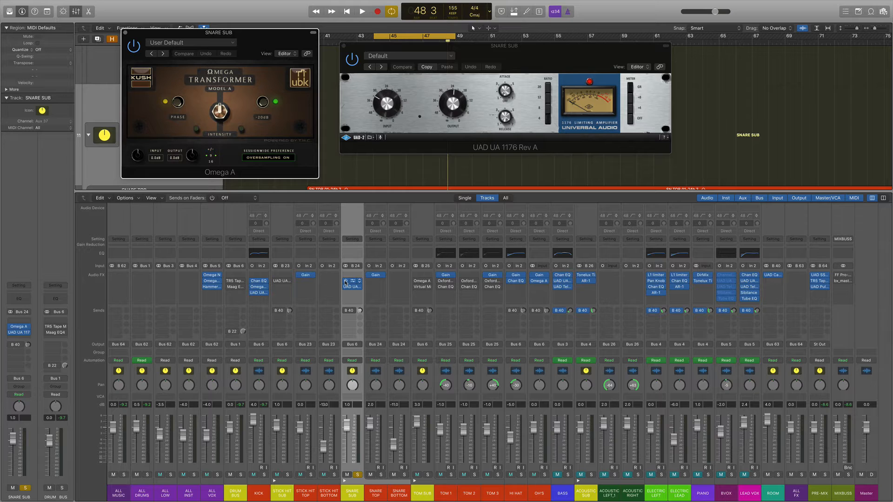
- Audition SNARE SUB's Omega A and UAD 1176, close their windows, and select TOM 1
click(361, 10)
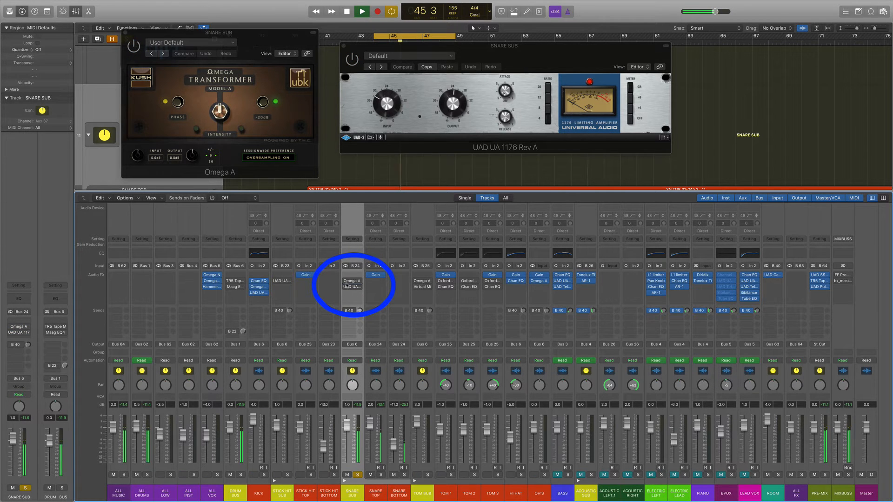
mouse_move(350, 284)
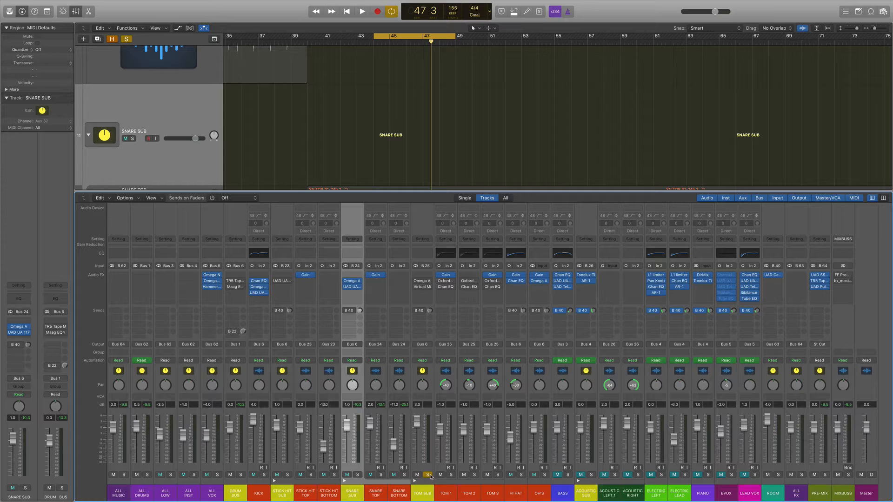
click(429, 475)
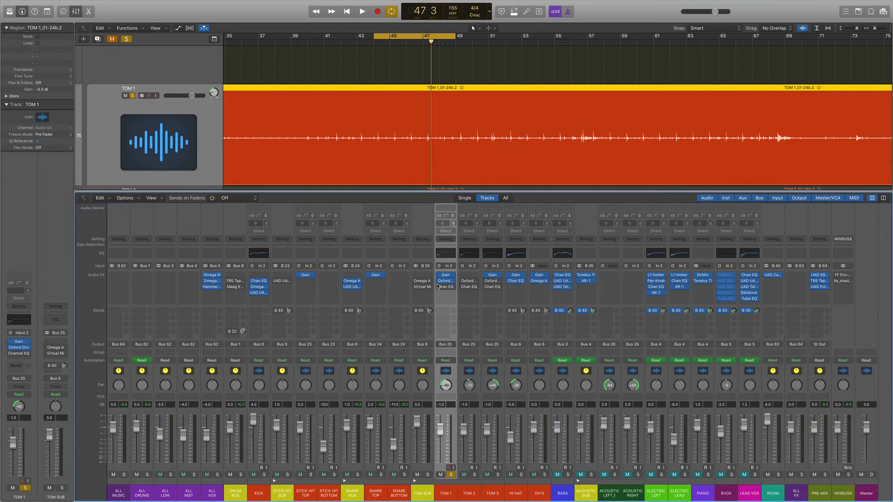
- Review TOM 1's Oxford gate and Channel EQ, then TOM SUB's Omega A and Virtual Mix Rack
double_click(446, 284)
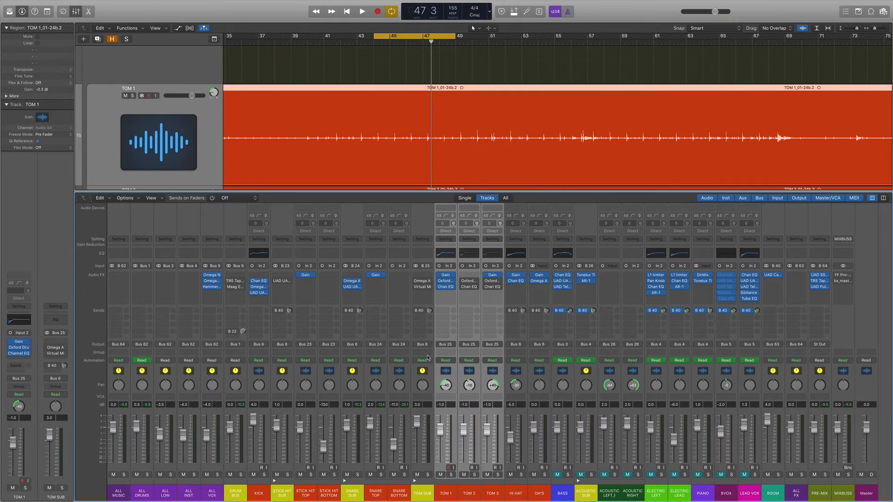
click(422, 493)
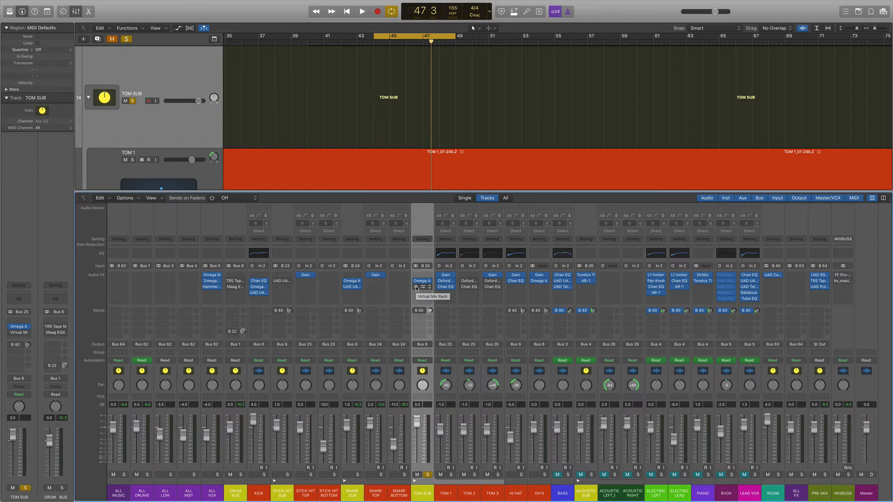
click(422, 286)
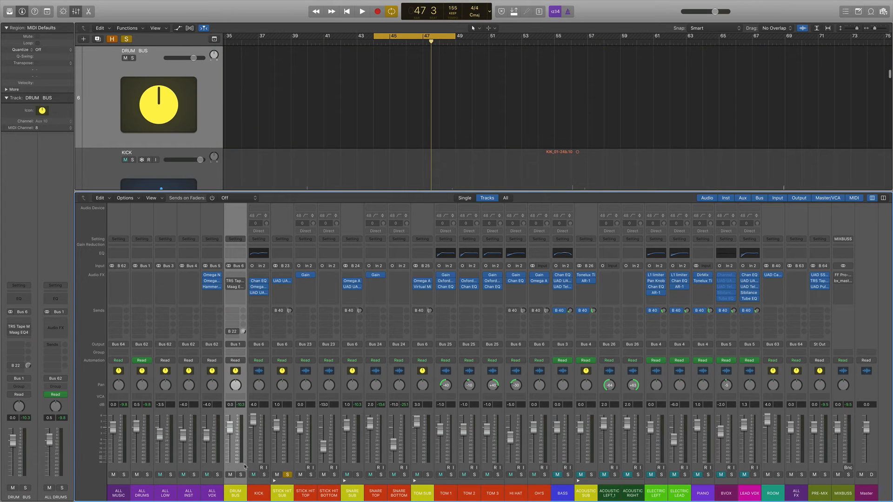
- Select DRUM BUS, play briefly, and open its TRS Tape Machine 80 insert
click(342, 168)
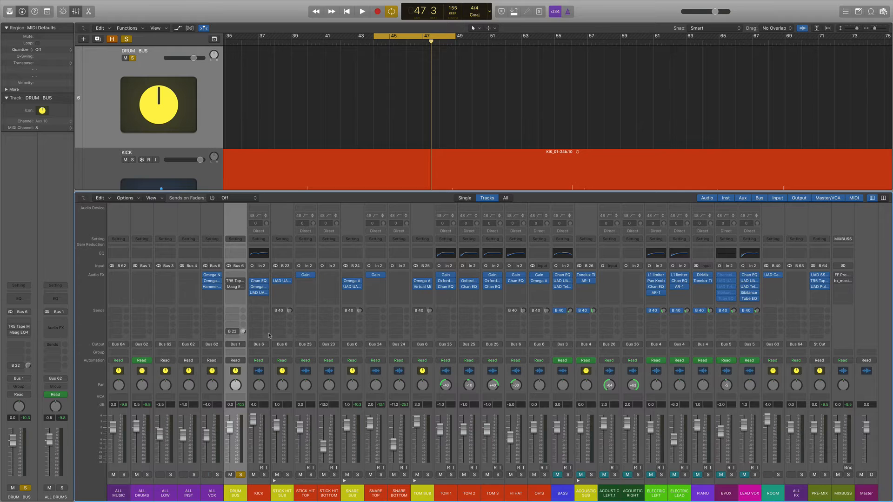
click(362, 11)
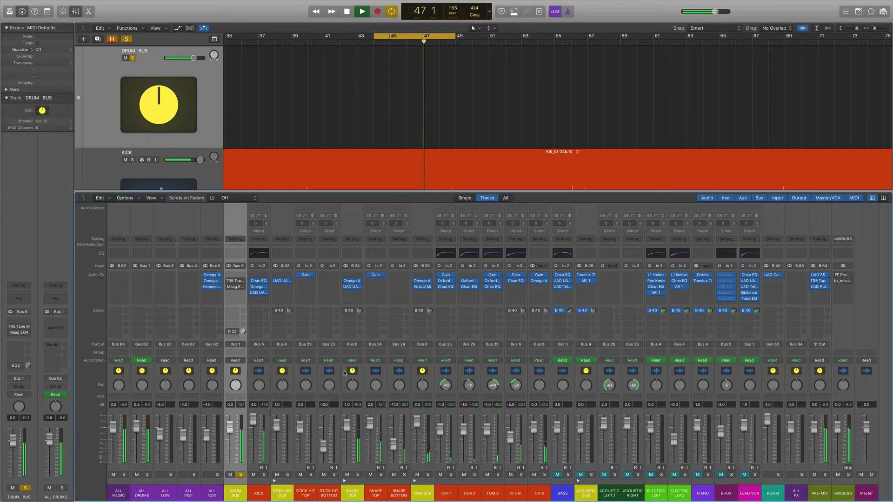
click(360, 10)
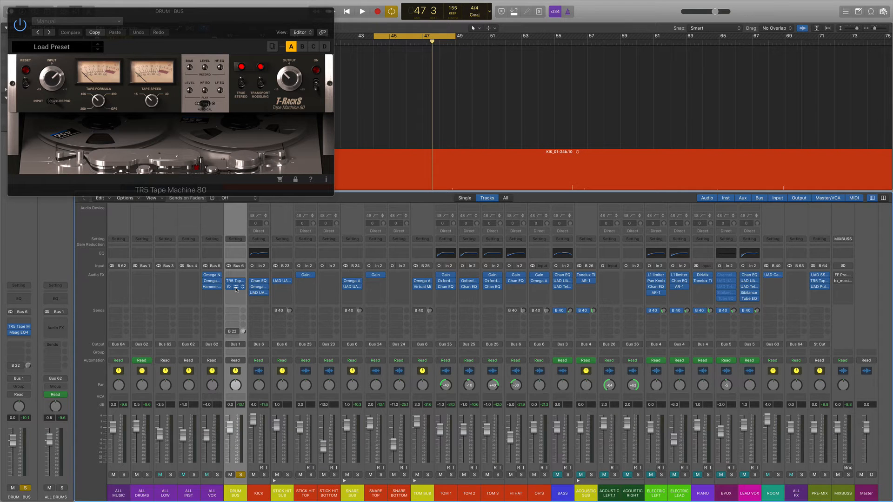
- Open Maag EQ4 on DRUM BUS, audition tape and EQ in playback, then close both windows
click(234, 287)
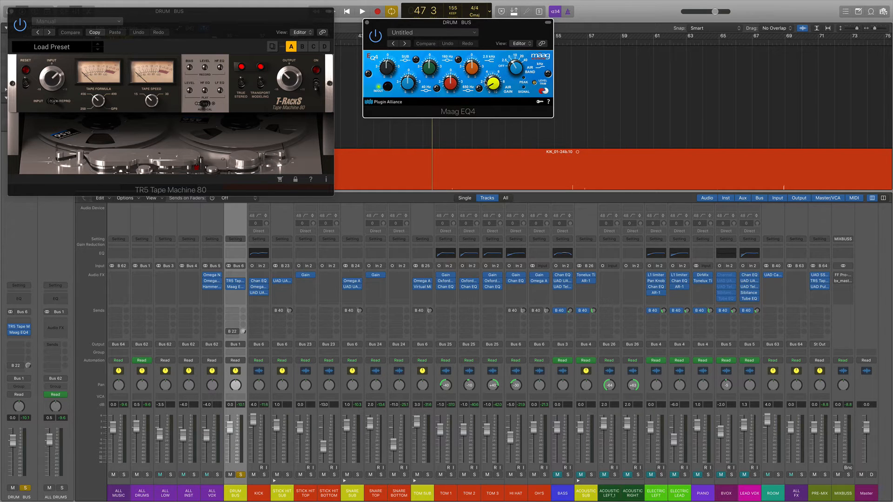
click(375, 35)
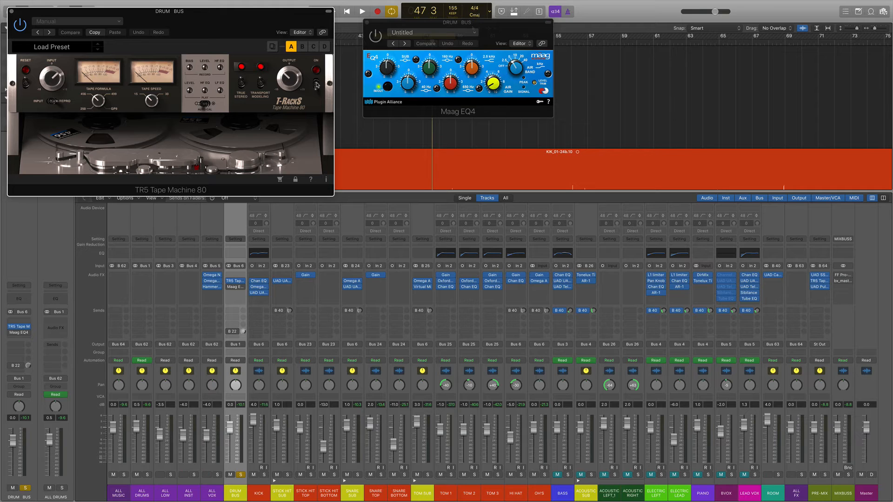
click(362, 10)
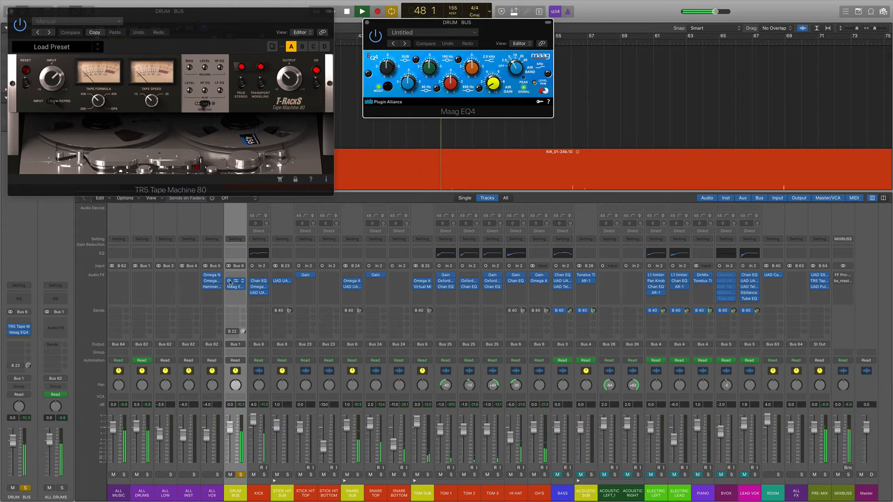
mouse_move(234, 288)
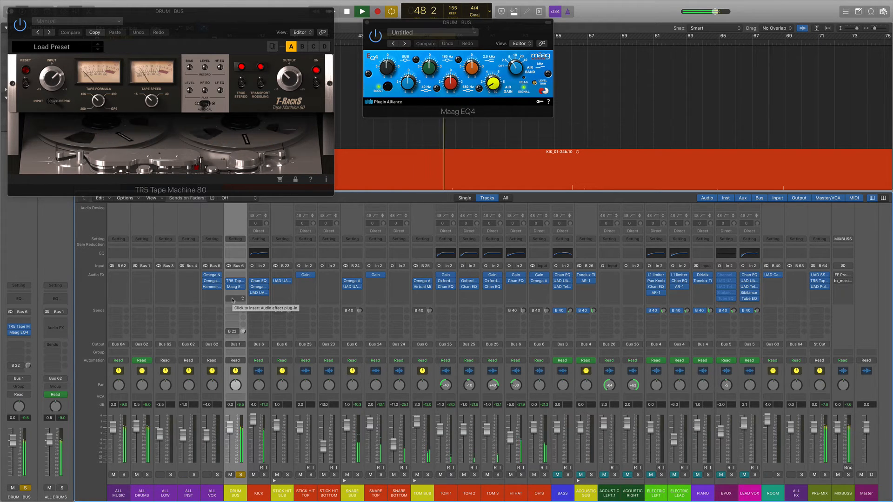
click(361, 11)
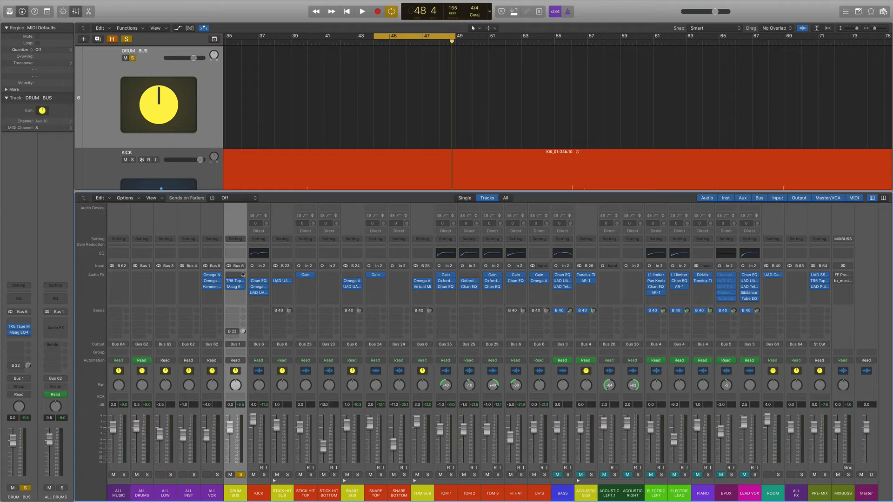
mouse_move(256, 283)
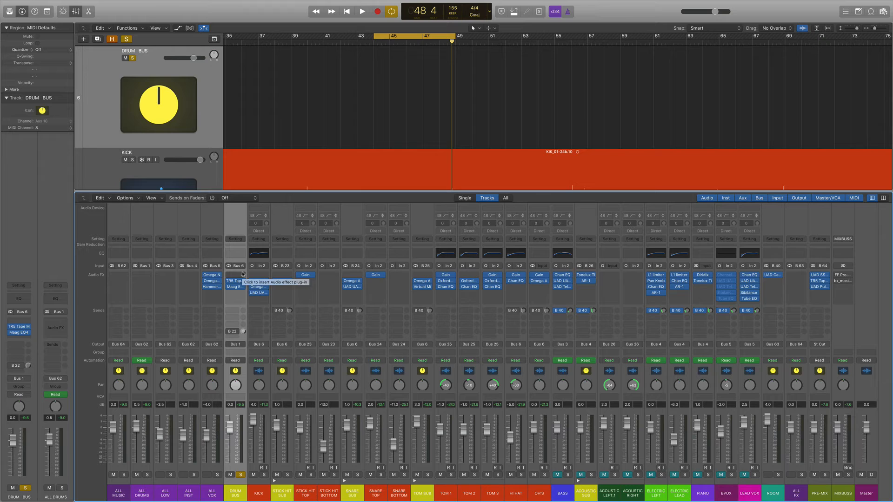
mouse_move(234, 441)
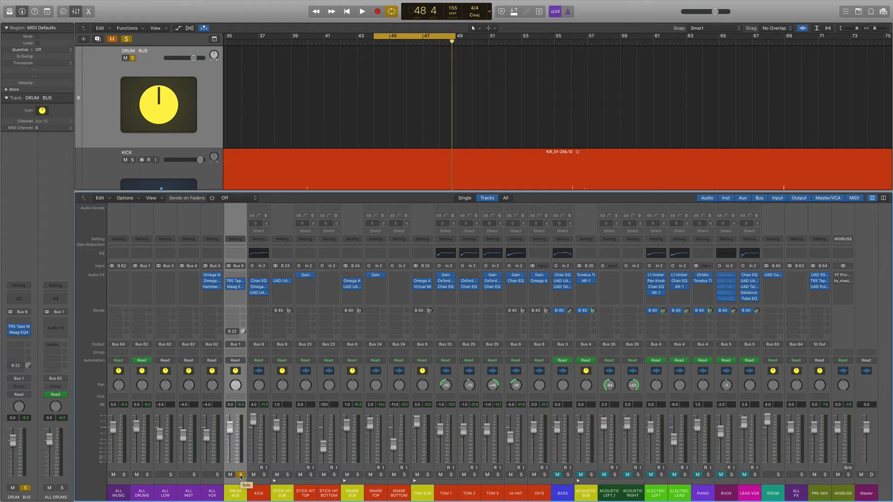
- Turn off solo on the DRUM BUS channel strip
click(240, 475)
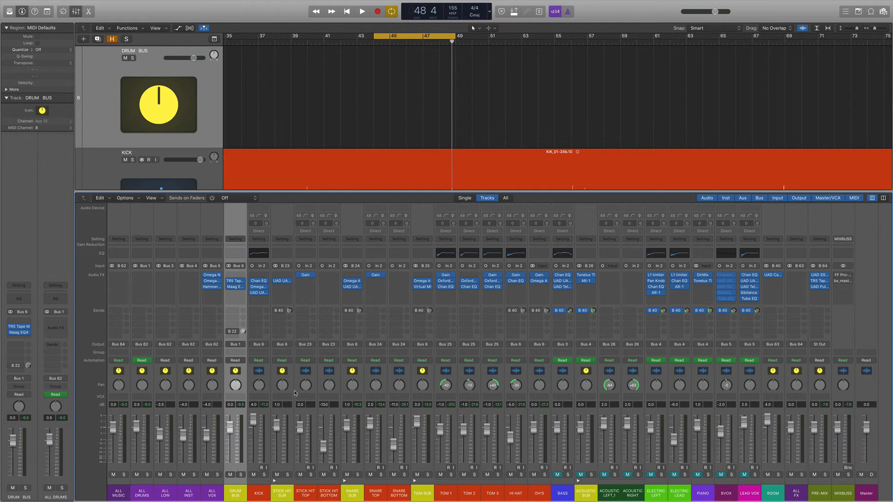
mouse_move(535, 377)
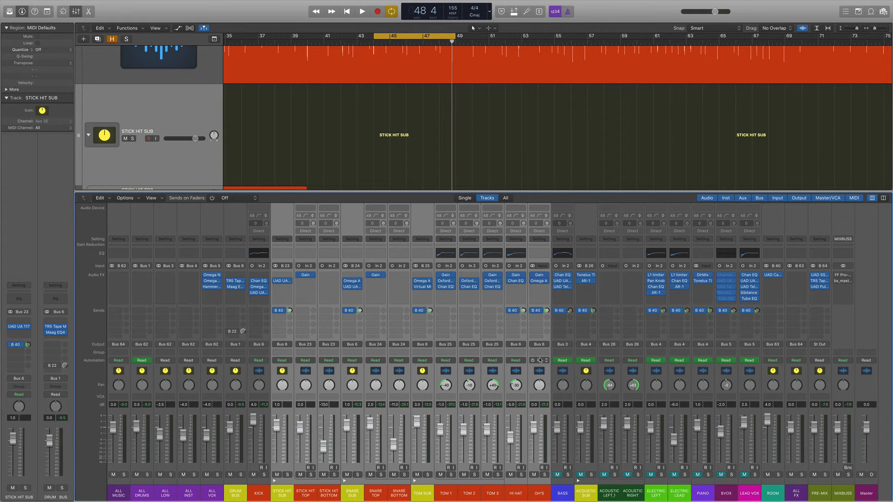
- Load the Al Schmitt-The One preset in ROOM's Capitol Chambers, audition it, and close it
click(362, 11)
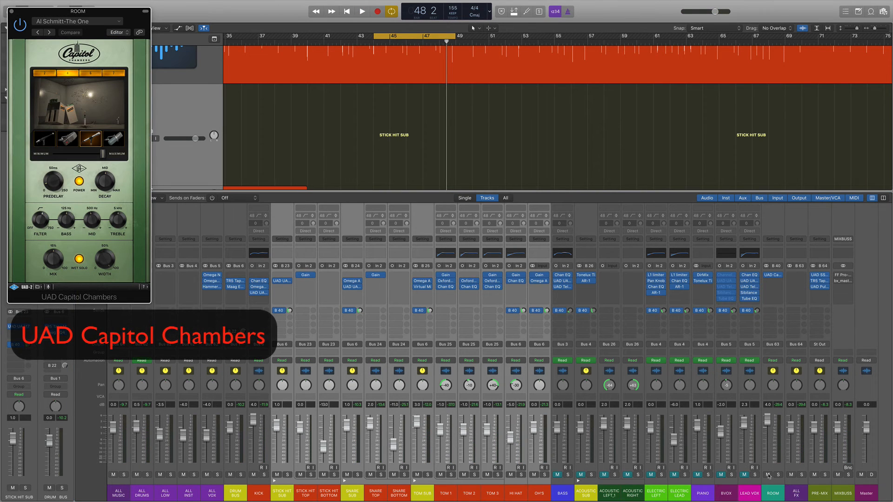
click(363, 11)
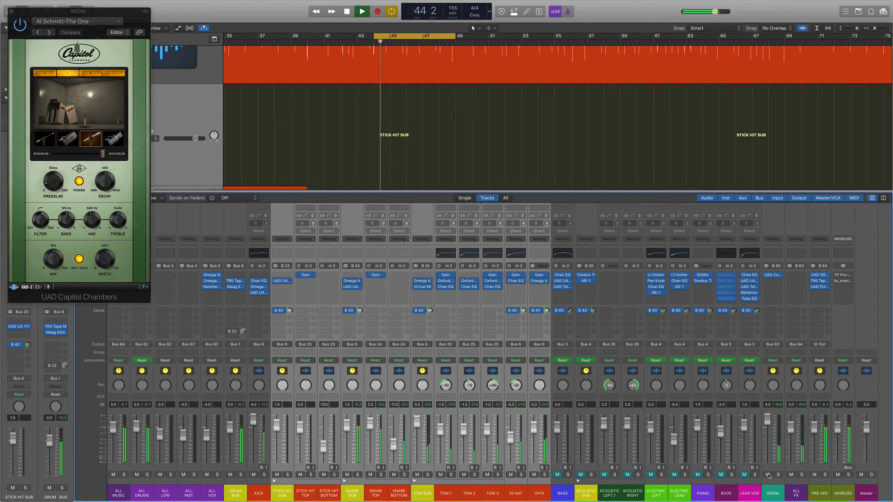
click(361, 10)
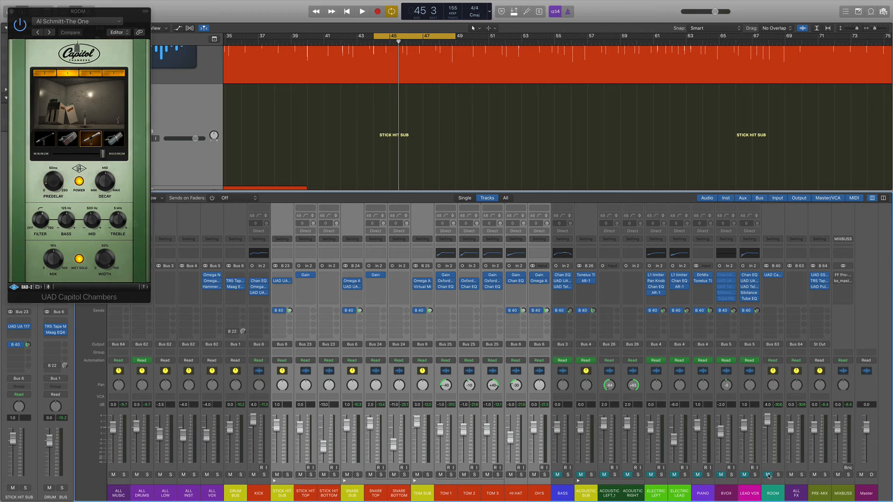
click(363, 11)
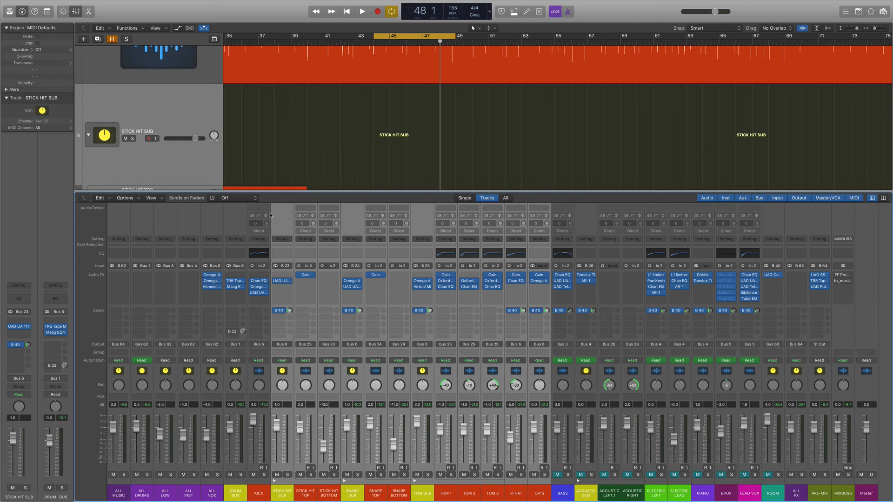
mouse_move(433, 262)
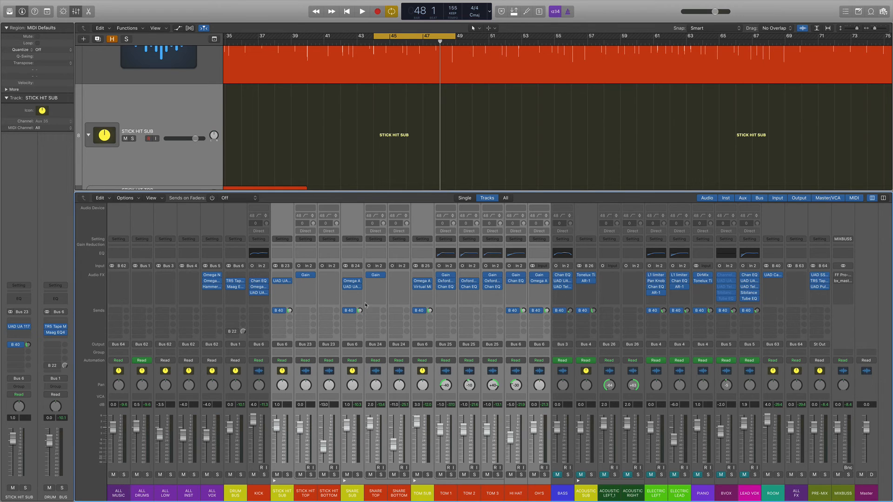
mouse_move(329, 286)
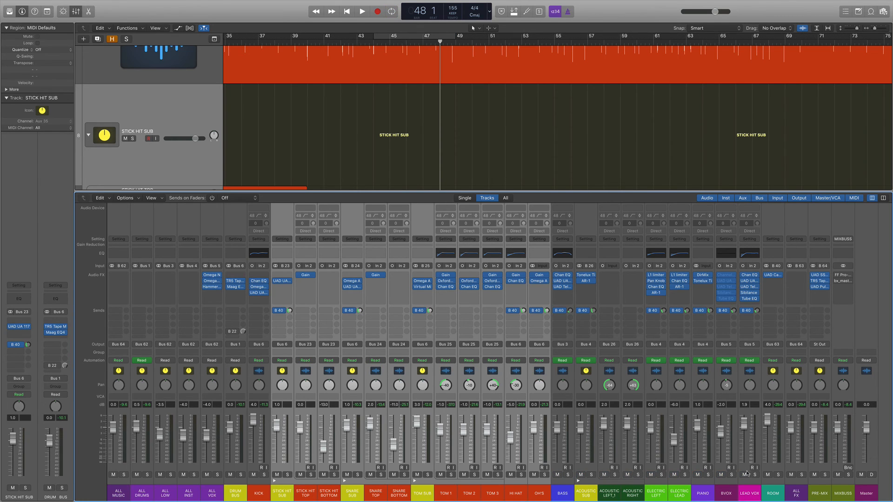
- Move the playhead to bar 40 and play the finished drum mix from there
click(307, 41)
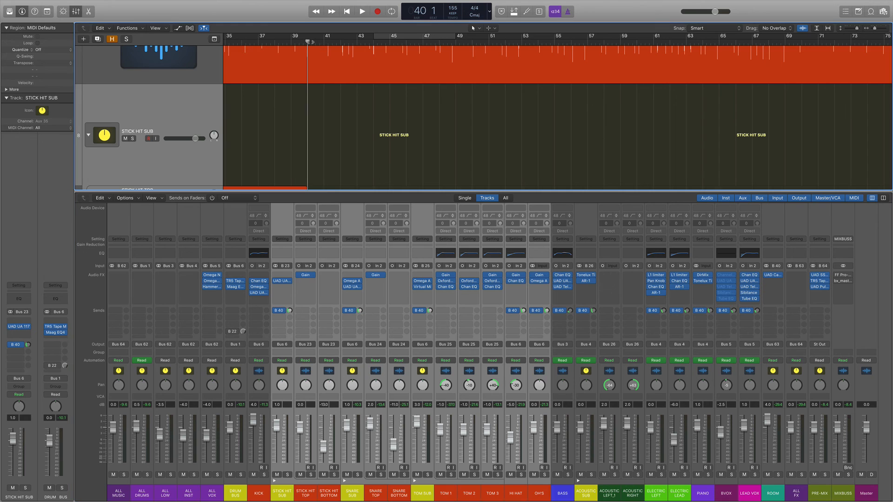
click(362, 11)
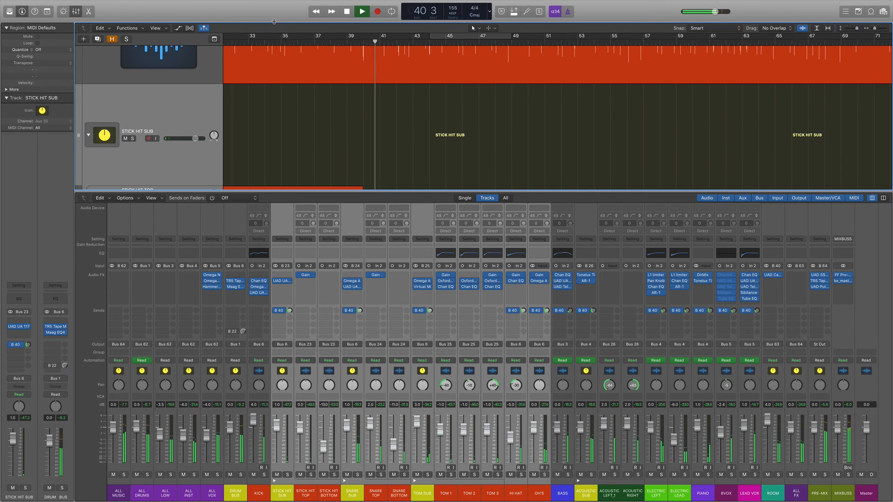